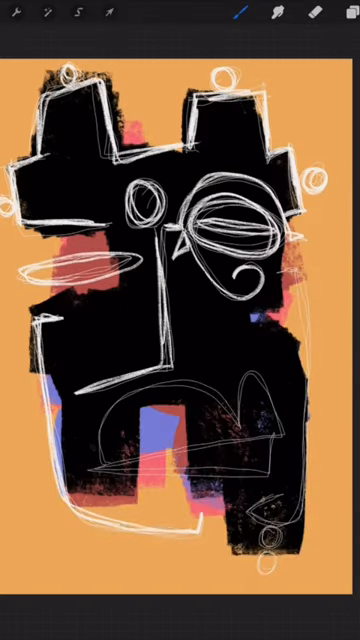
Bring up the colour panel and switch to the Palettes collection
left_click(240, 18)
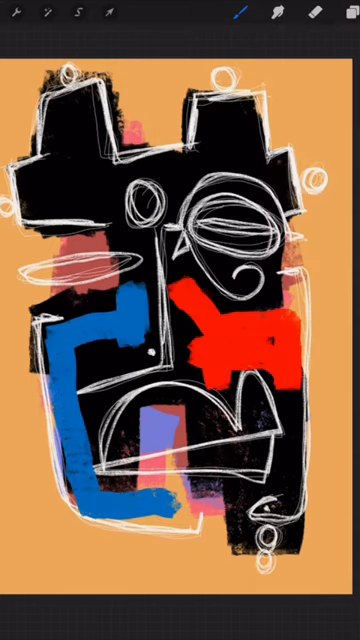
left_click(268, 20)
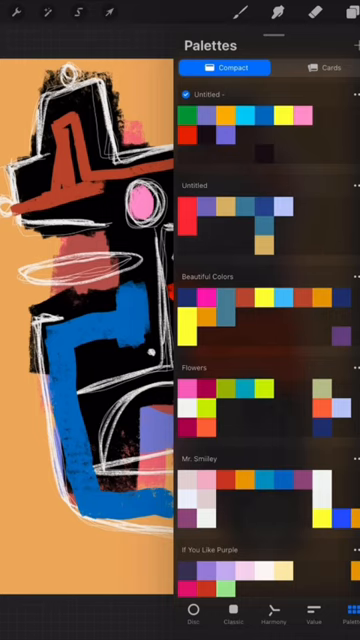